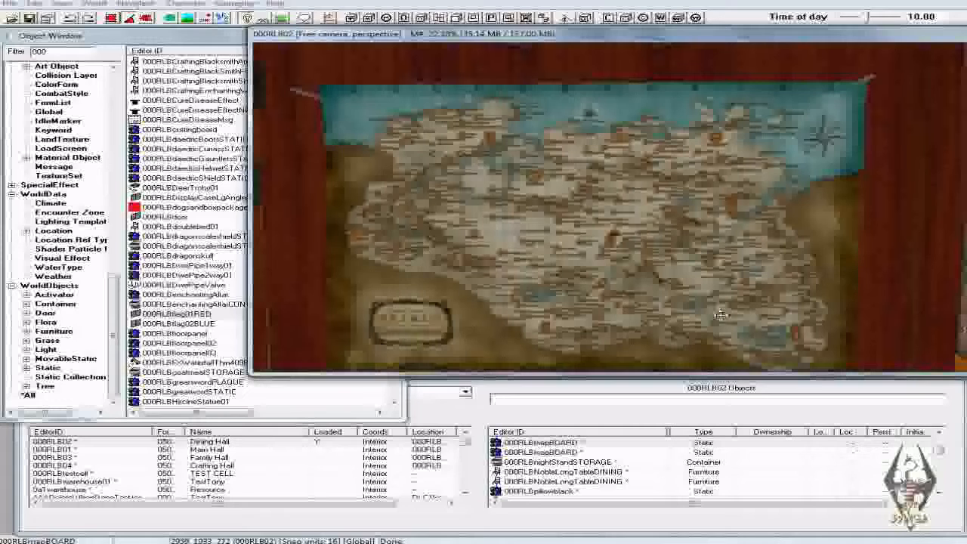
pyautogui.moveTo(709, 293)
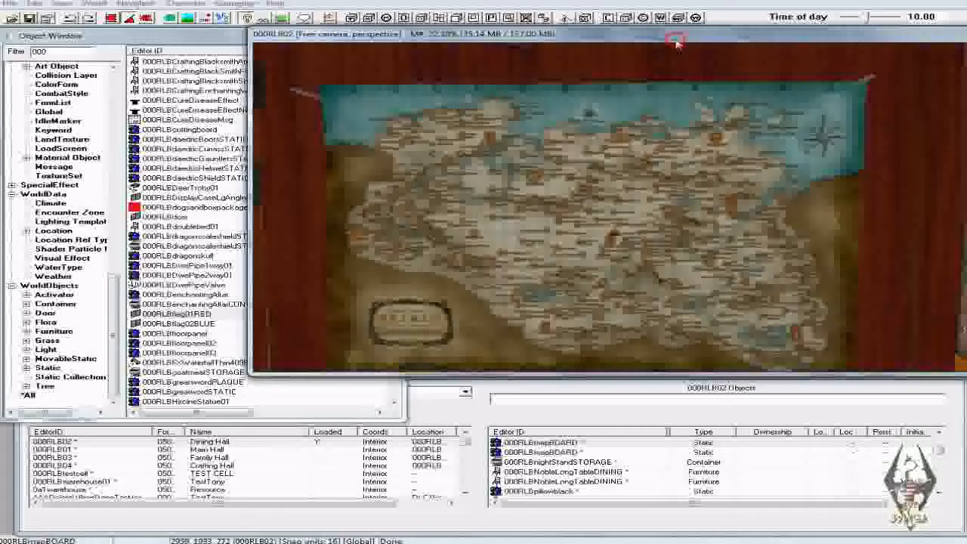
pyautogui.moveTo(650, 203)
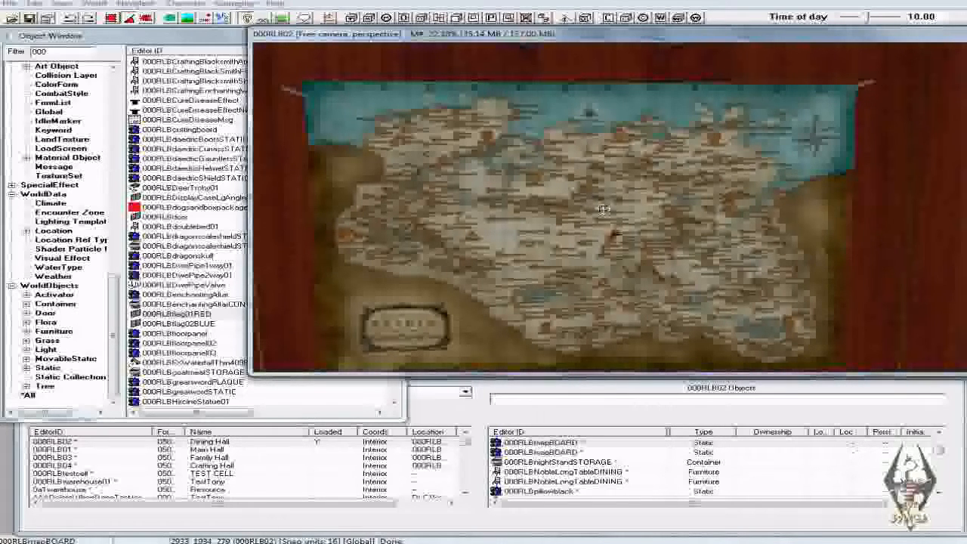
pyautogui.moveTo(676, 214)
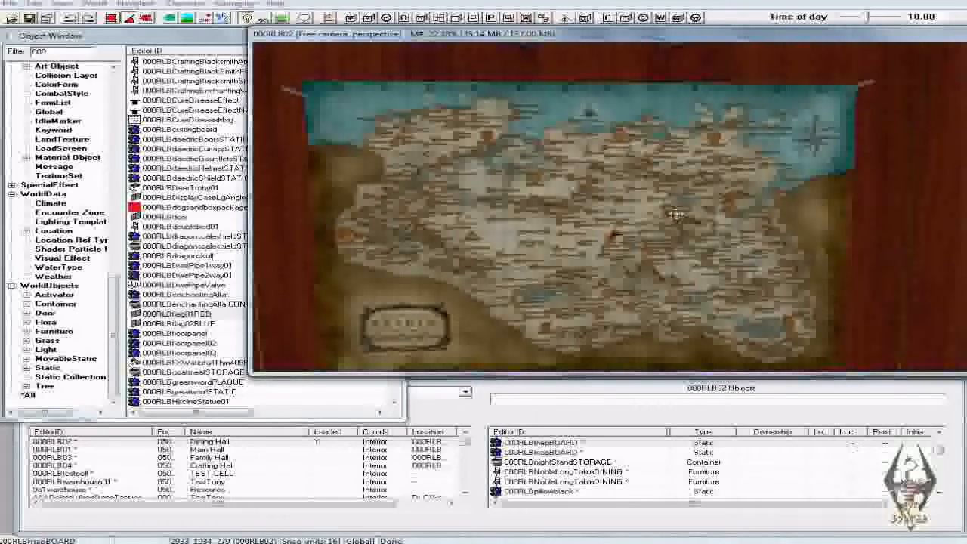
pyautogui.moveTo(653, 232)
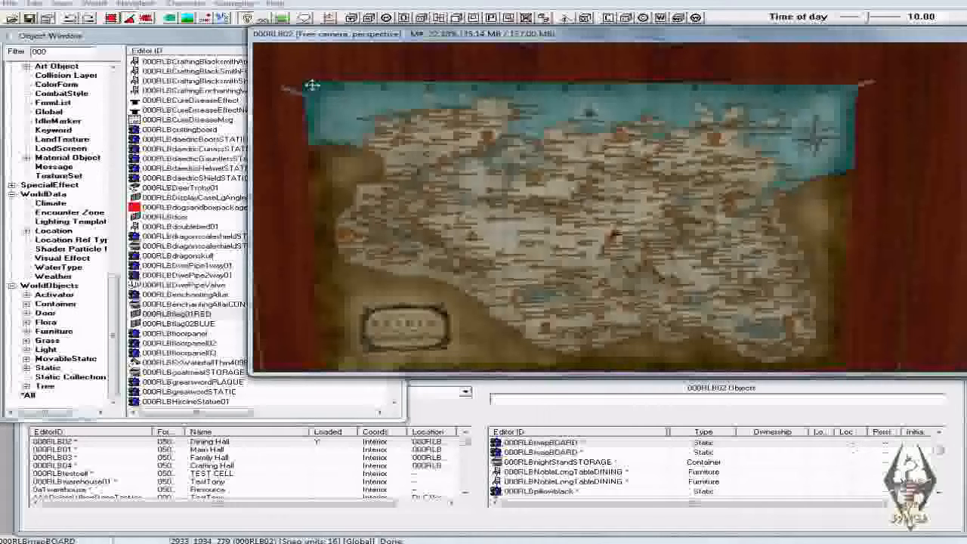
pyautogui.moveTo(386, 65)
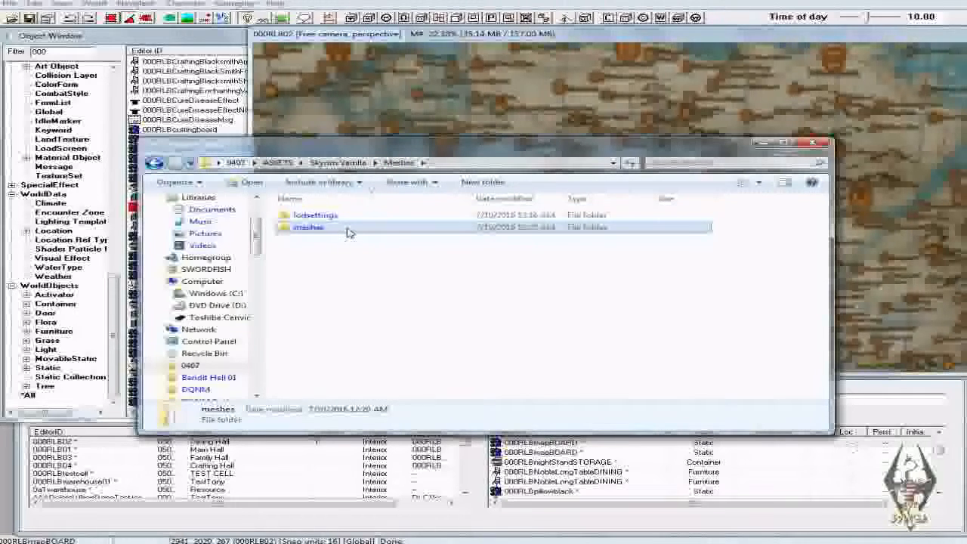
# Browse the meshes folder and select the civilwarmap01 mesh and neighbouring map meshes.
pyautogui.doubleClick(308, 227)
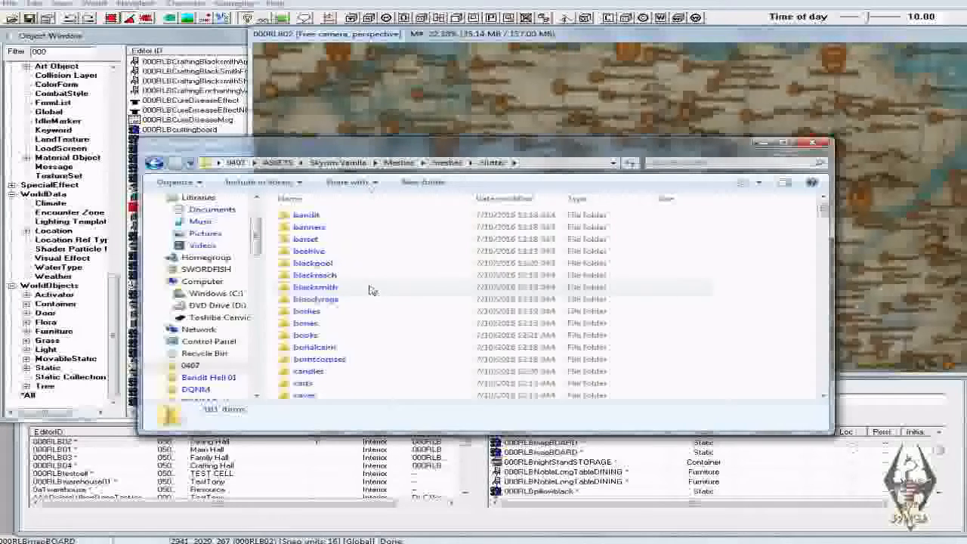
pyautogui.scroll(-3)
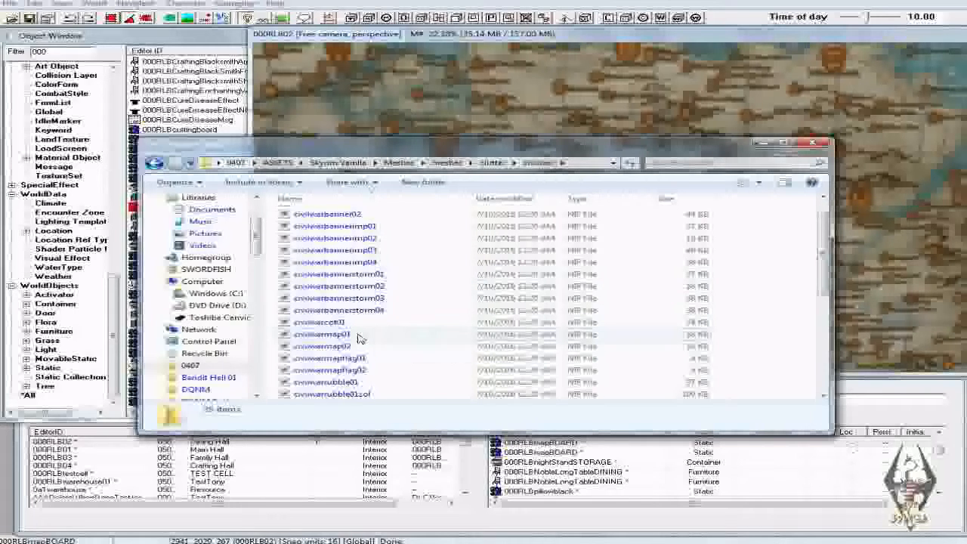
pyautogui.click(323, 334)
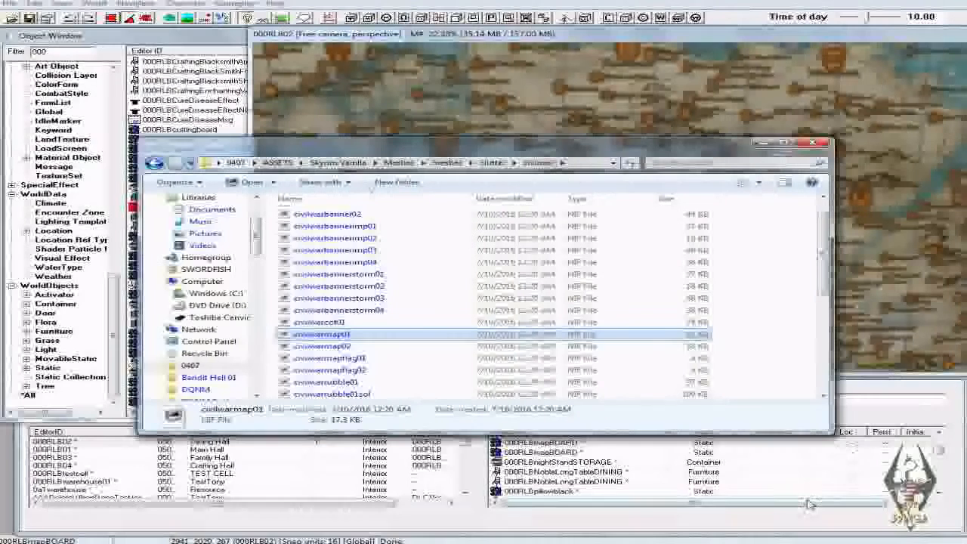
pyautogui.click(321, 358)
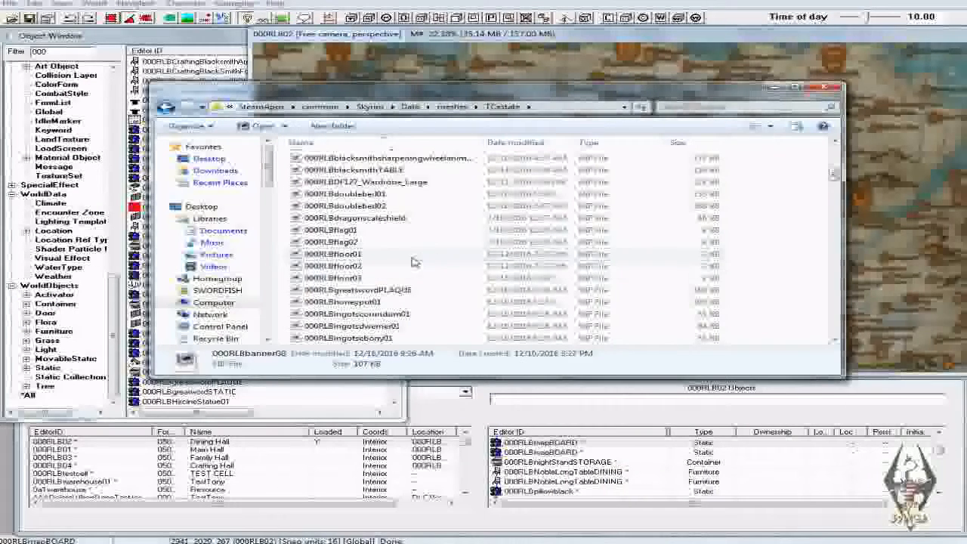
pyautogui.moveTo(344, 240)
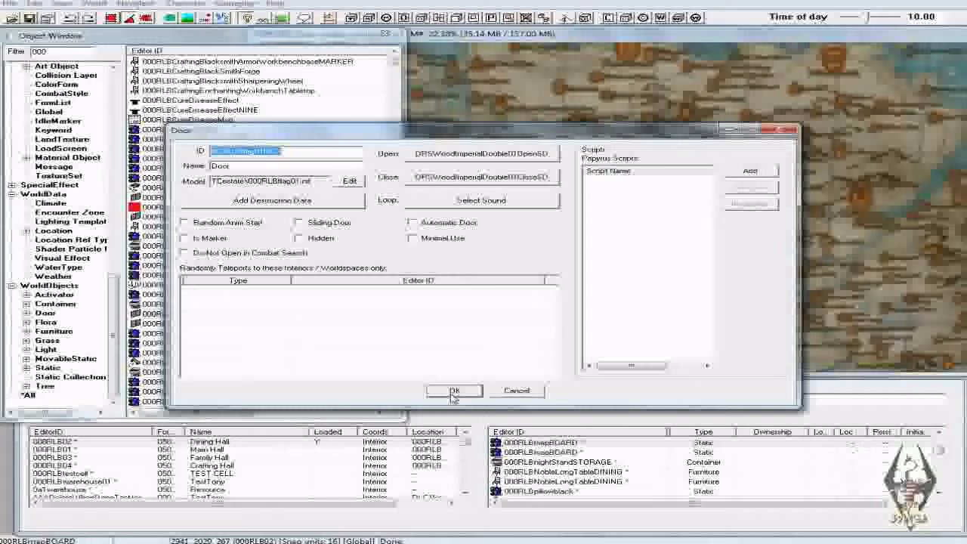
# Confirm the new Door form using the TCestate 000RLBflag01 mesh.
pyautogui.click(453, 391)
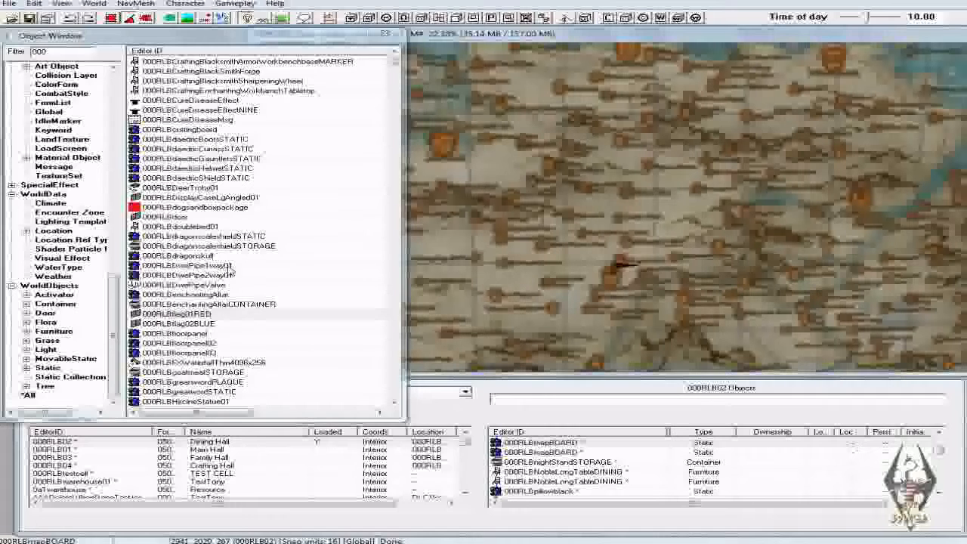
pyautogui.doubleClick(177, 313)
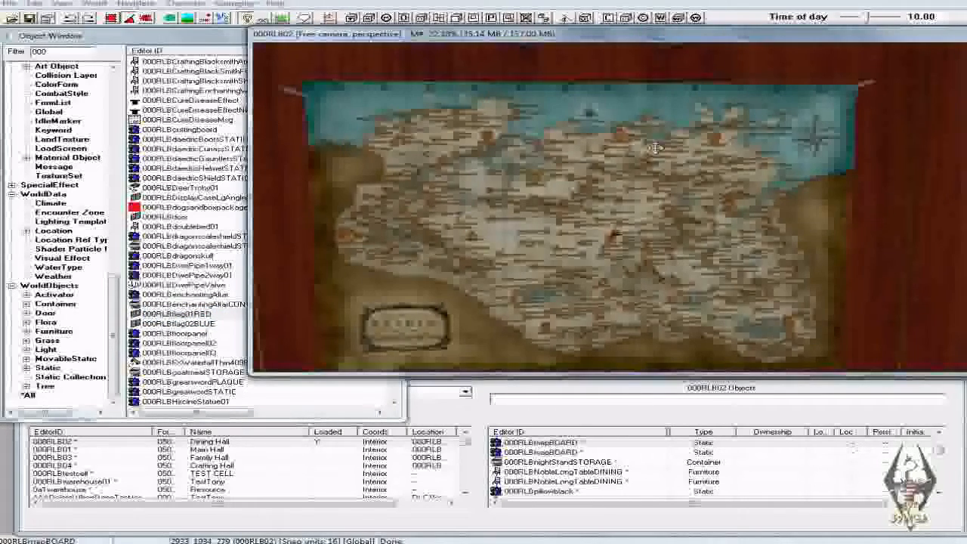
pyautogui.moveTo(707, 182)
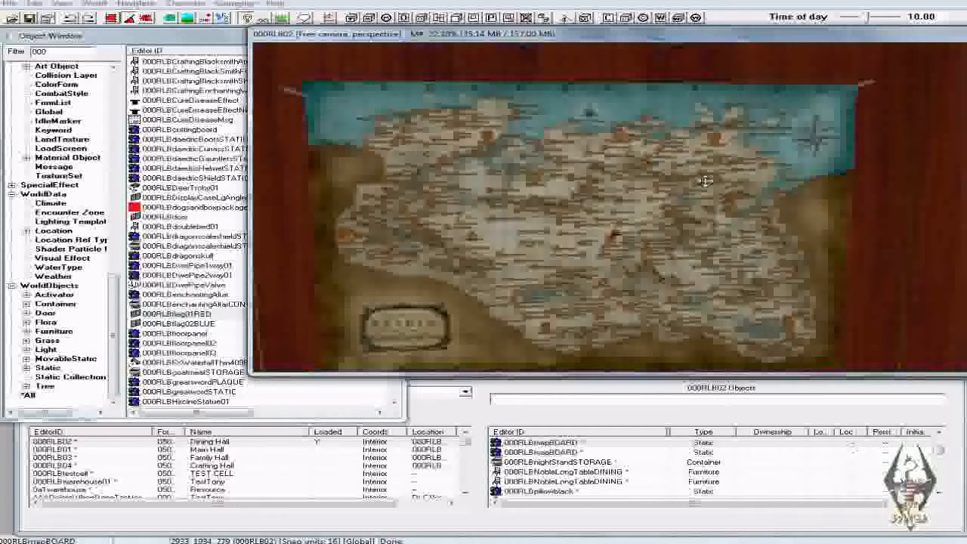
pyautogui.moveTo(739, 215)
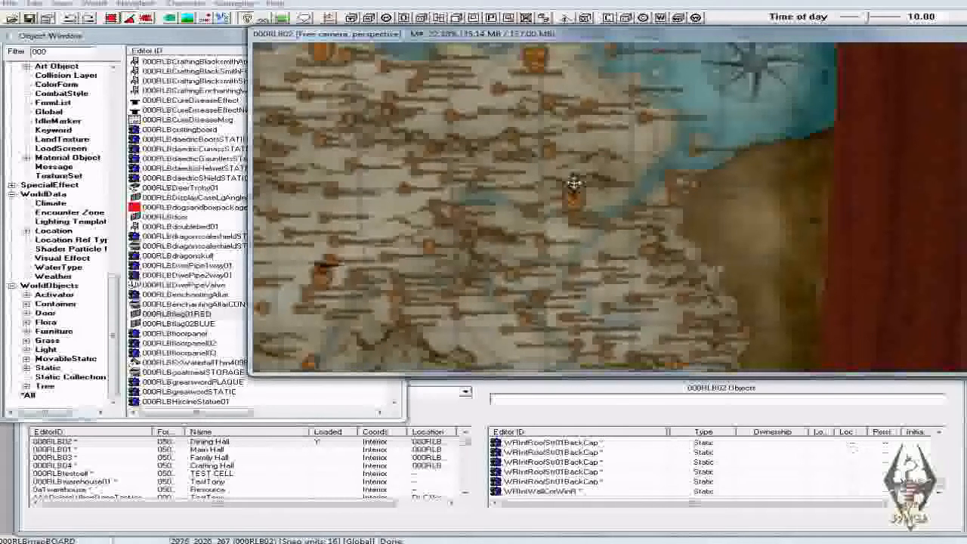
# Drag 000RLBflag01RED onto the Dining Hall wall map in cell 000RLB02.
pyautogui.click(574, 185)
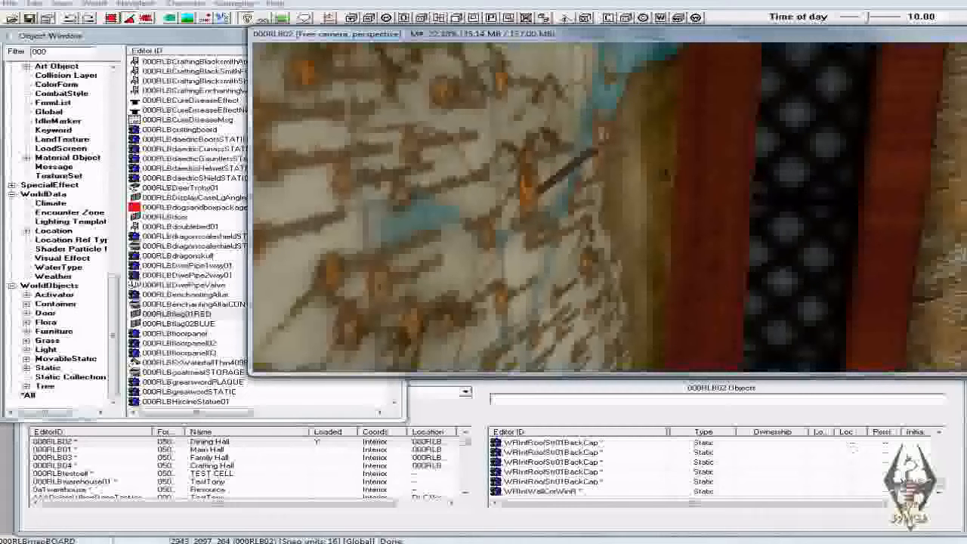
pyautogui.moveTo(550, 171)
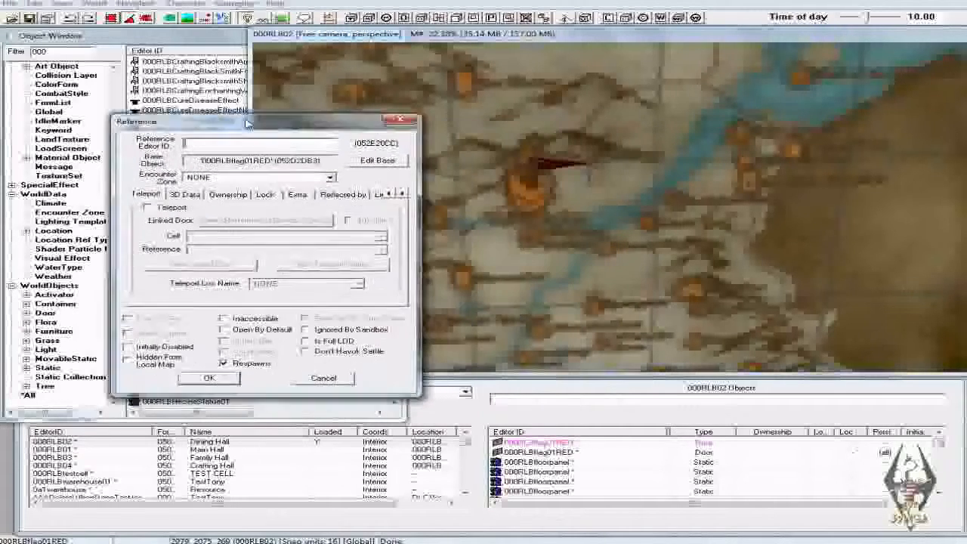
pyautogui.moveTo(249, 122); pyautogui.dragTo(155, 102)
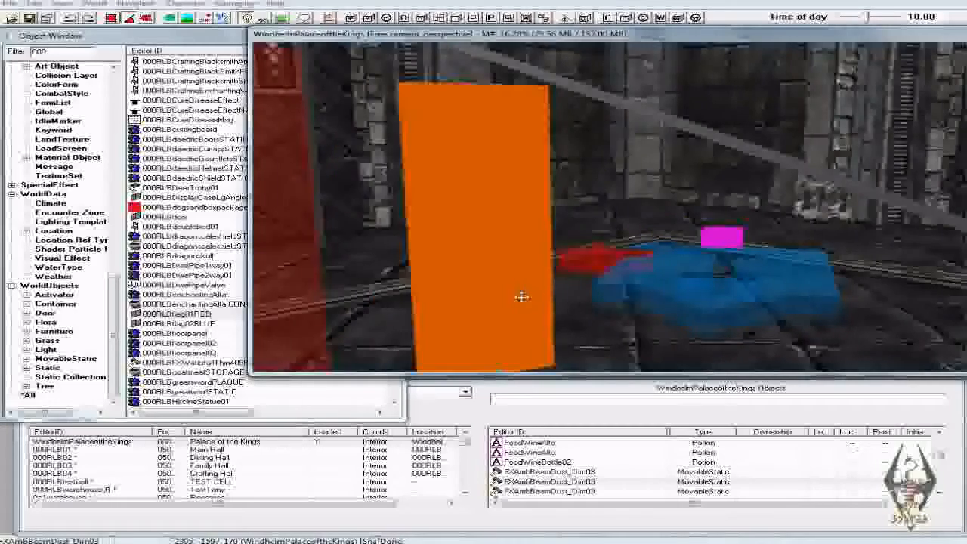
# Turn toward the palace stone wall and select 000RLBflag02BLUE for placement.
pyautogui.moveTo(522, 296); pyautogui.dragTo(580, 297)
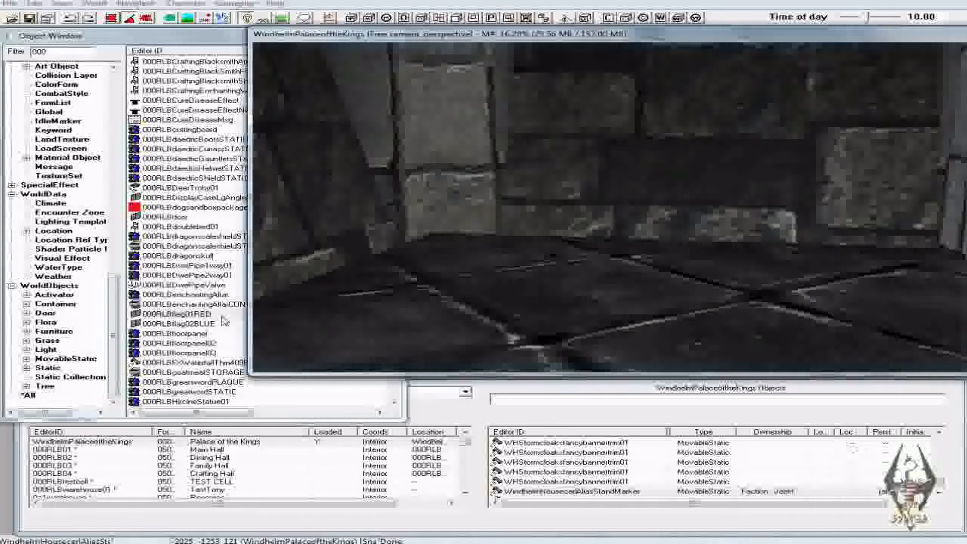
pyautogui.click(179, 323)
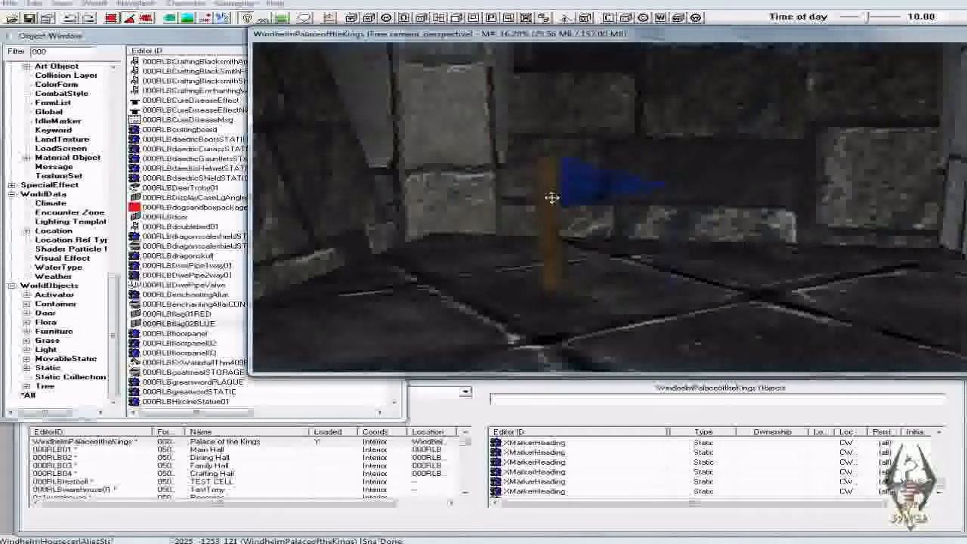
# Enable Teleport in the red flag door's Reference window.
pyautogui.click(179, 324)
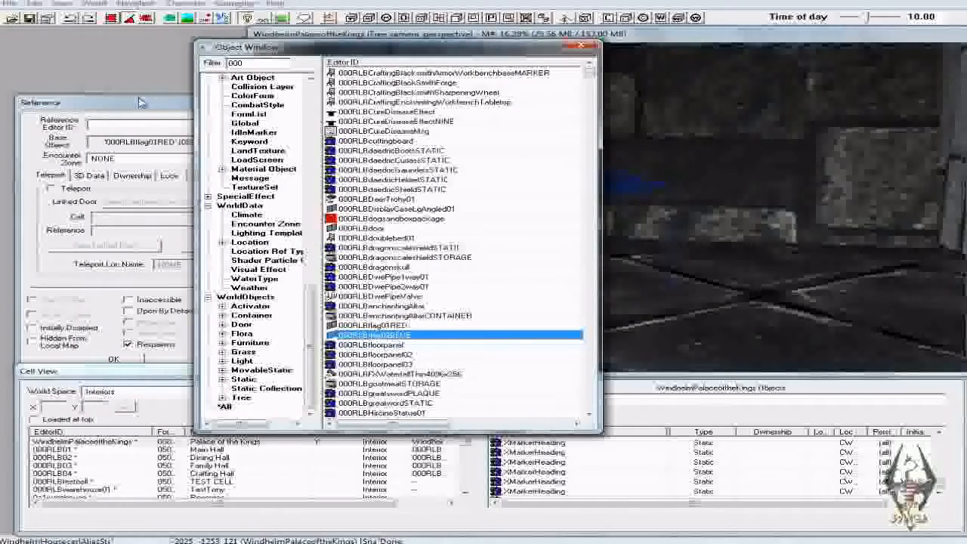
pyautogui.doubleClick(389, 334)
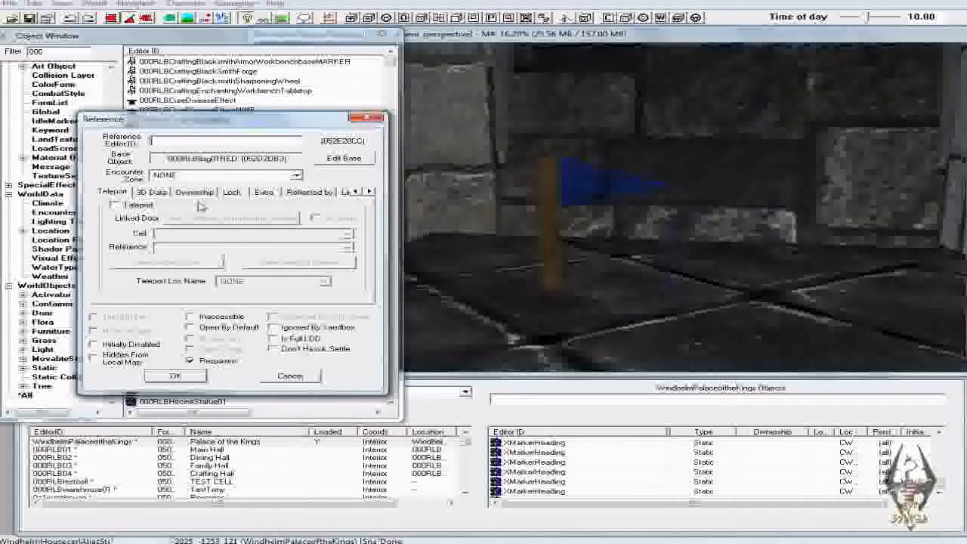
pyautogui.click(114, 205)
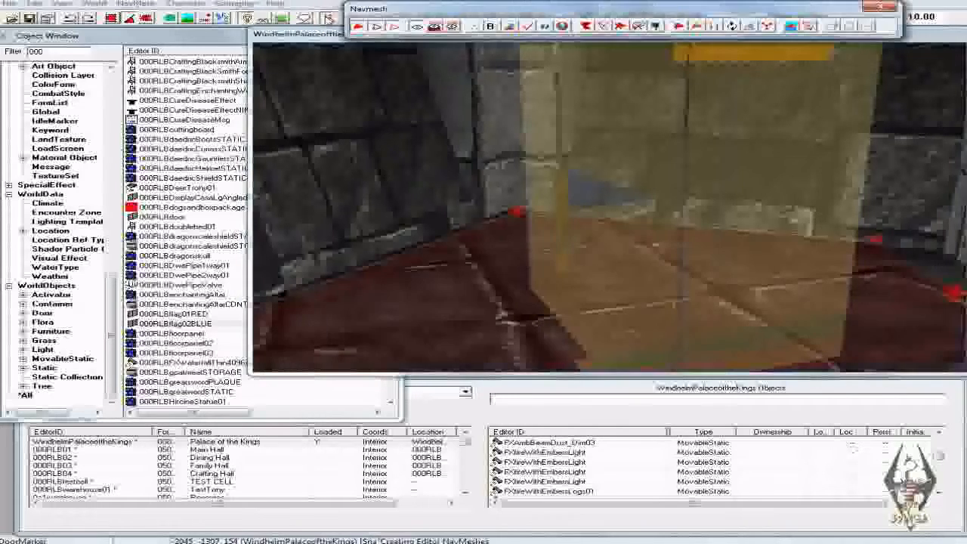
pyautogui.moveTo(506, 131)
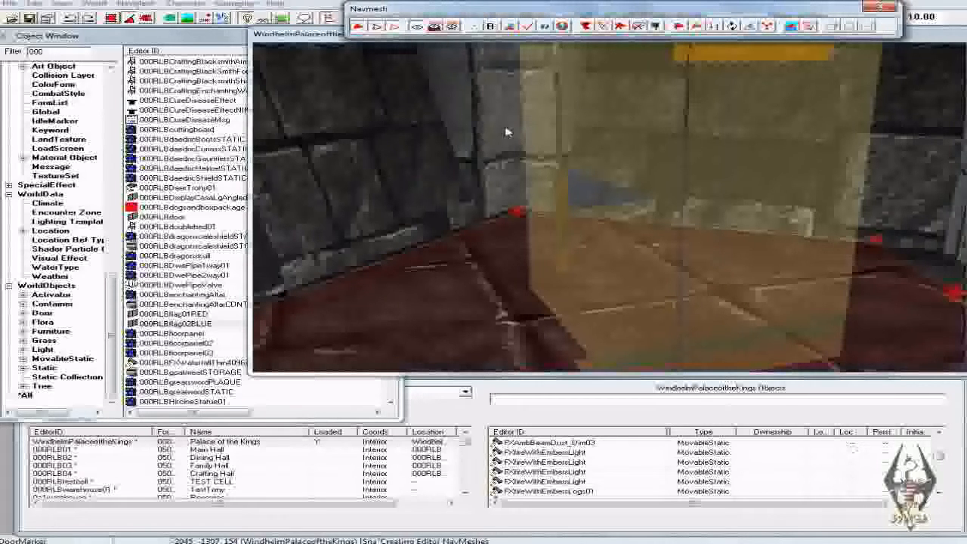
pyautogui.moveTo(527, 25)
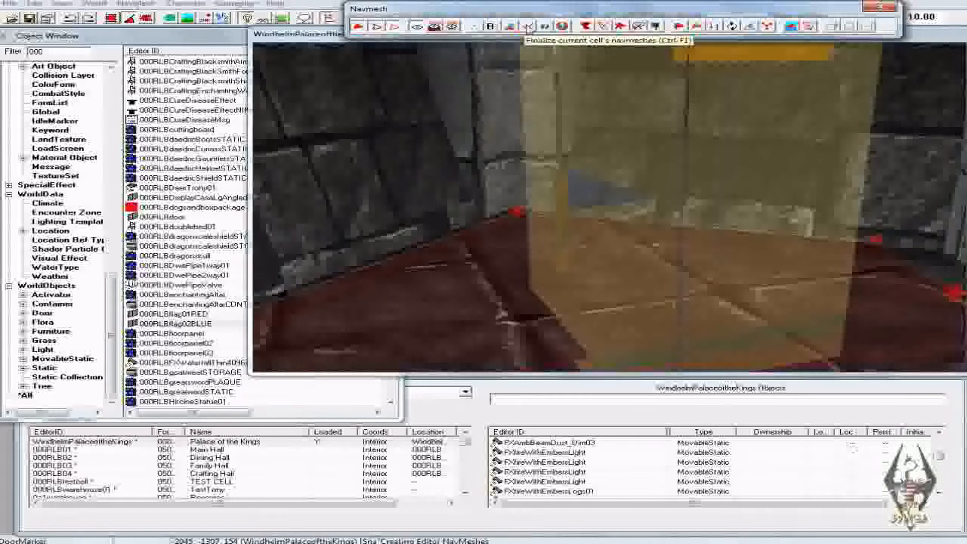
# Finalize the Palace of the Kings cell navmeshes (Ctrl+F1).
pyautogui.click(527, 27)
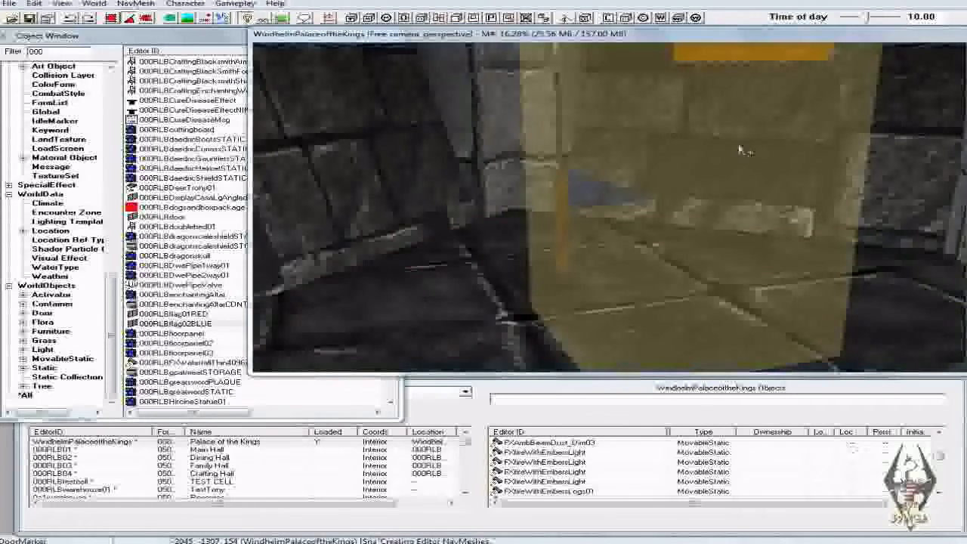
pyautogui.moveTo(648, 168)
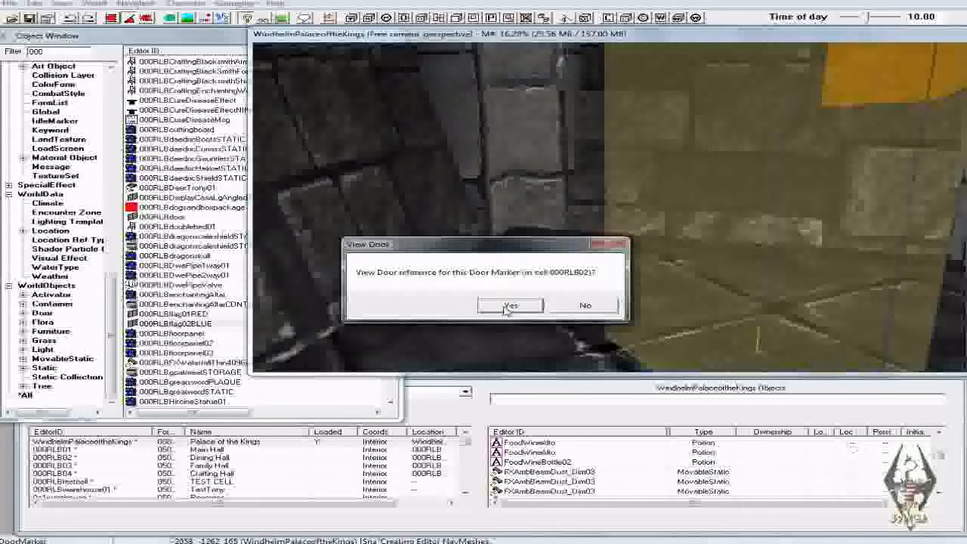
# Confirm viewing the door marker's linked door in cell 000RLB02.
pyautogui.click(510, 305)
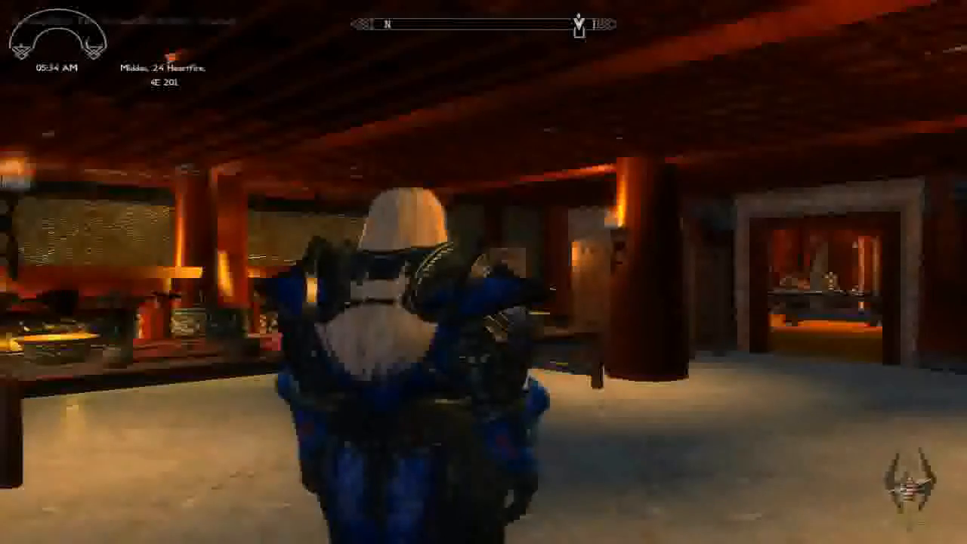
# Take a screenshot and walk forward through the palace hall toward the doorway.
pyautogui.press('PrintScreen')
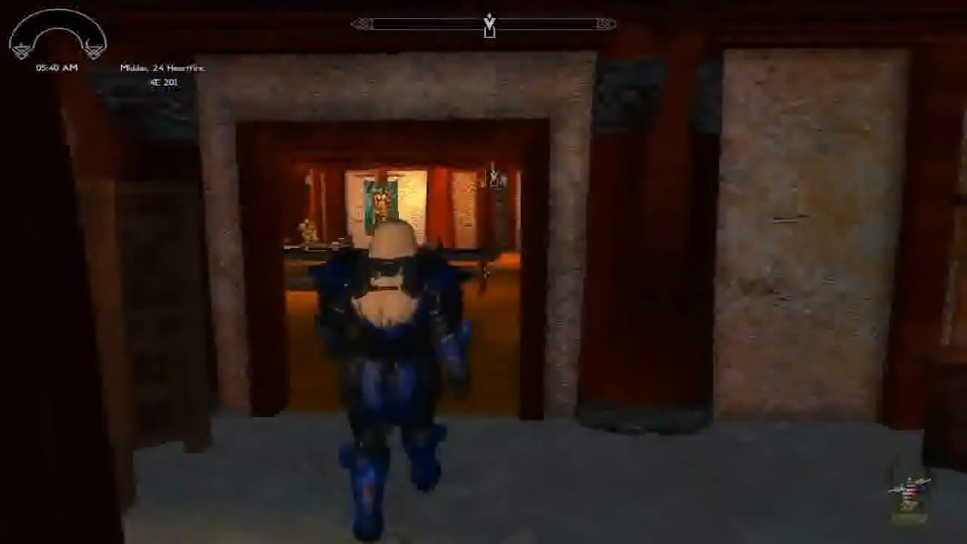
pyautogui.press('w')
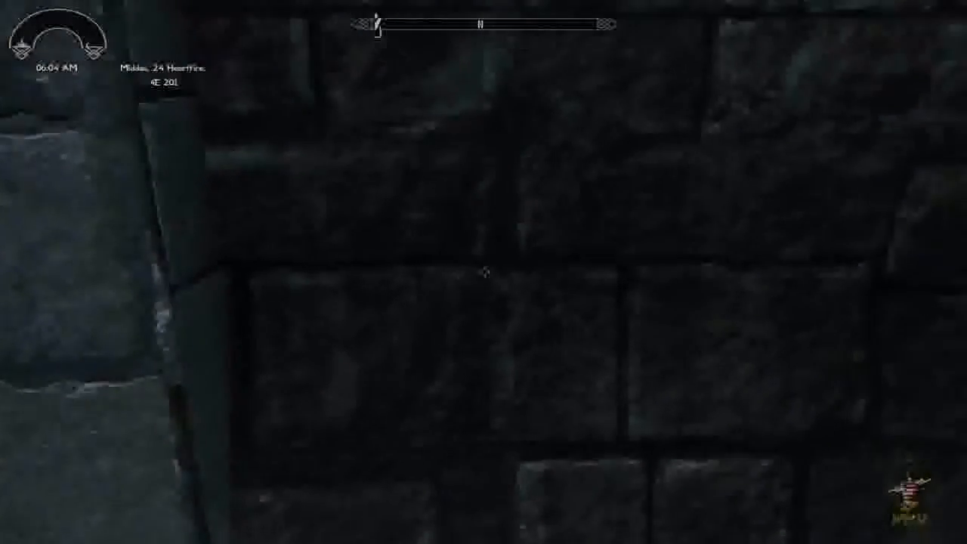
pyautogui.moveTo(483, 272)
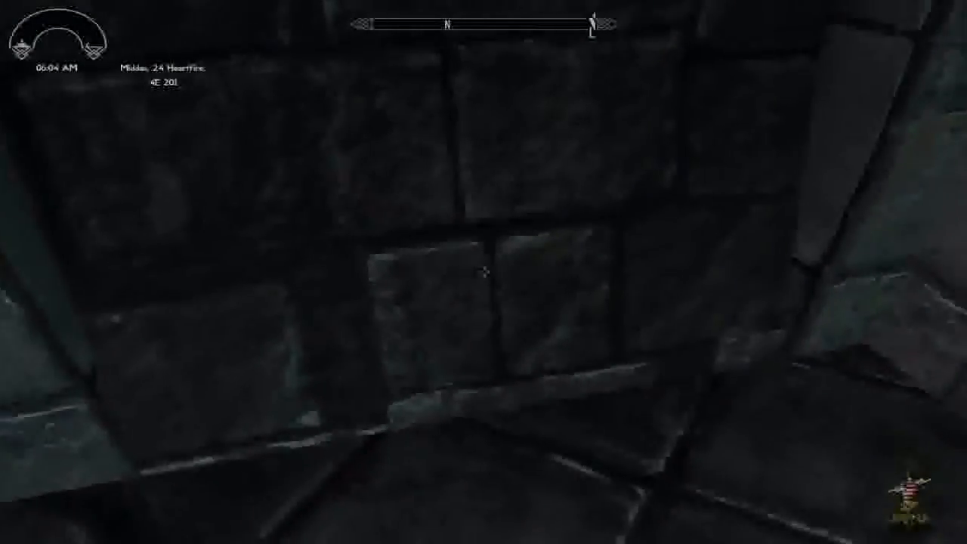